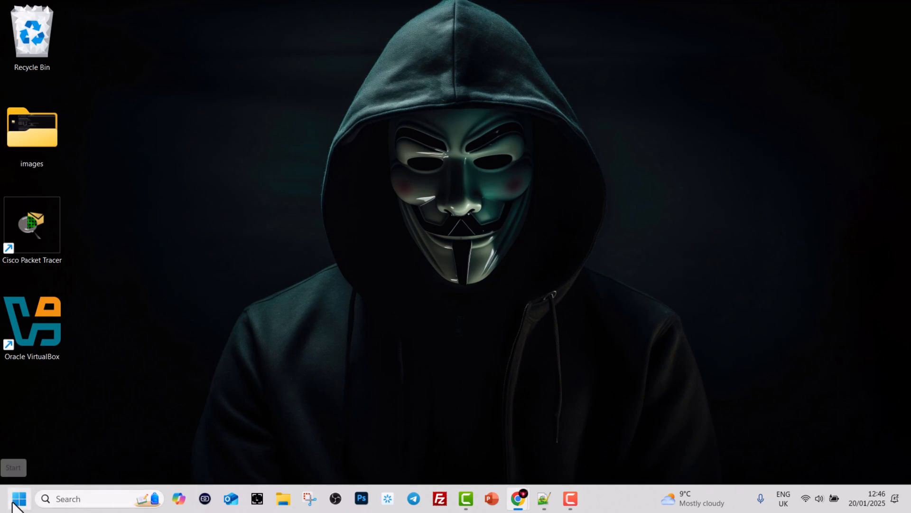
Step: Bring up the Start button's quick-link menu of system shortcuts
right_click(18, 499)
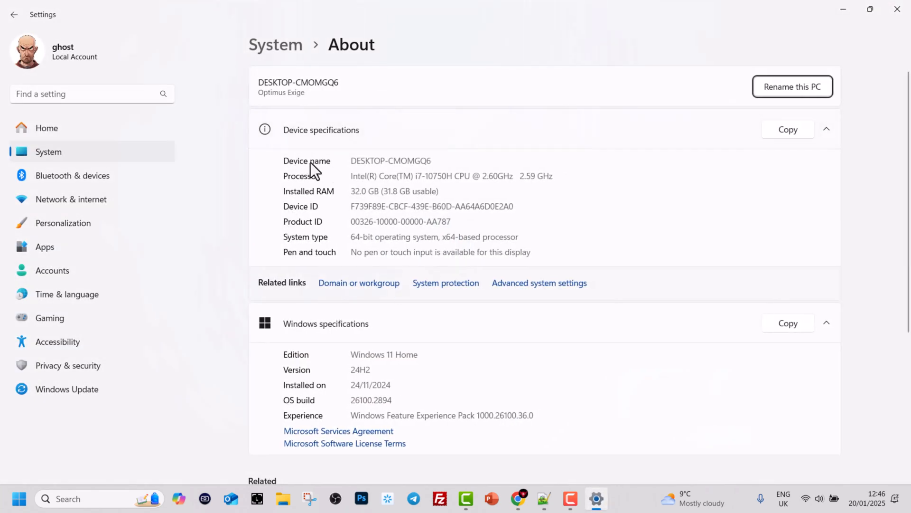
Step: Highlight the device name, installed RAM and Windows 11 Home edition, then go to Windows search
double_click(389, 160)
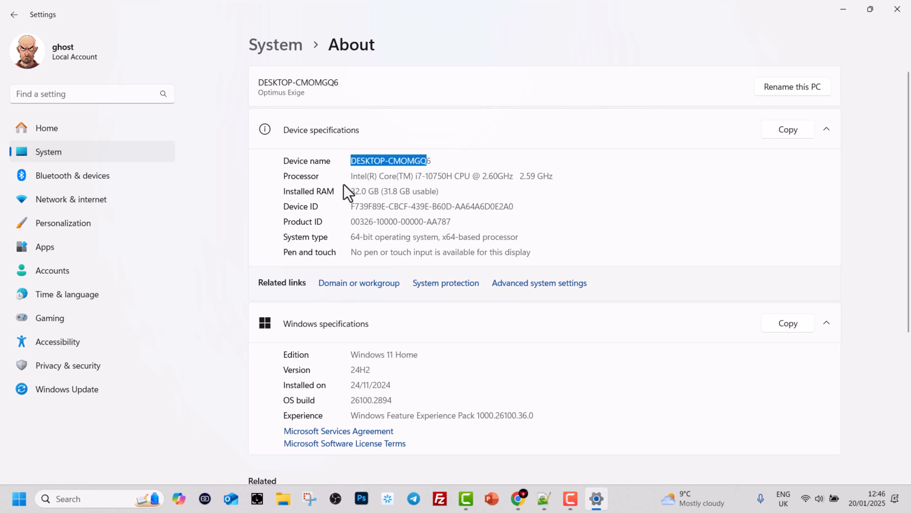
double_click(372, 191)
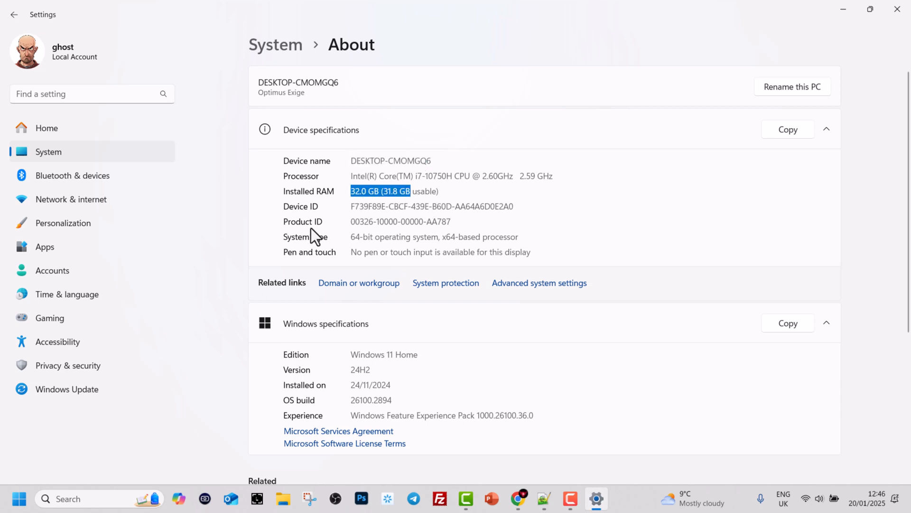
double_click(382, 355)
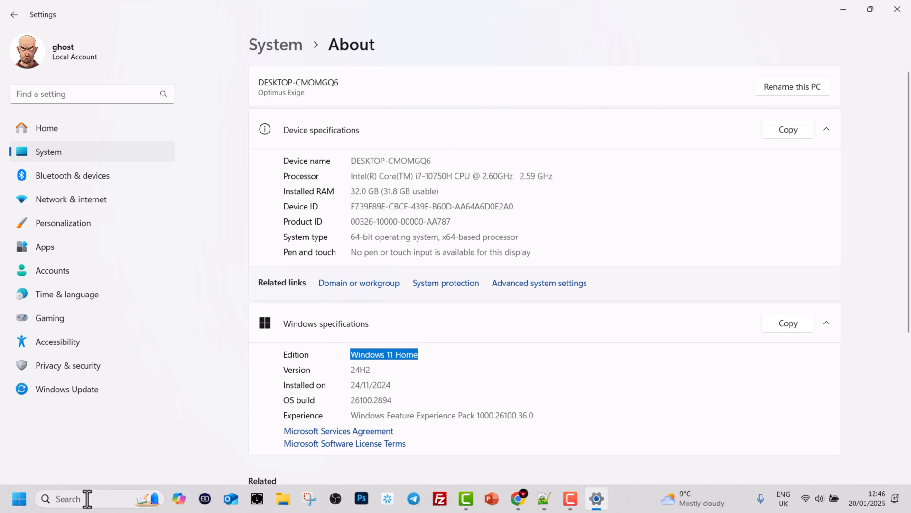
left_click(64, 499)
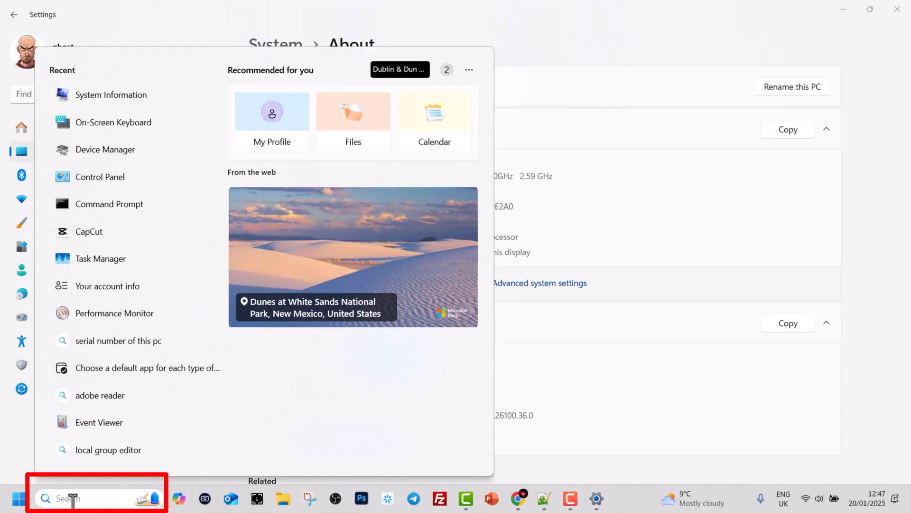
Step: Search for 'syte' so System Information appears as the best match
type("syte")
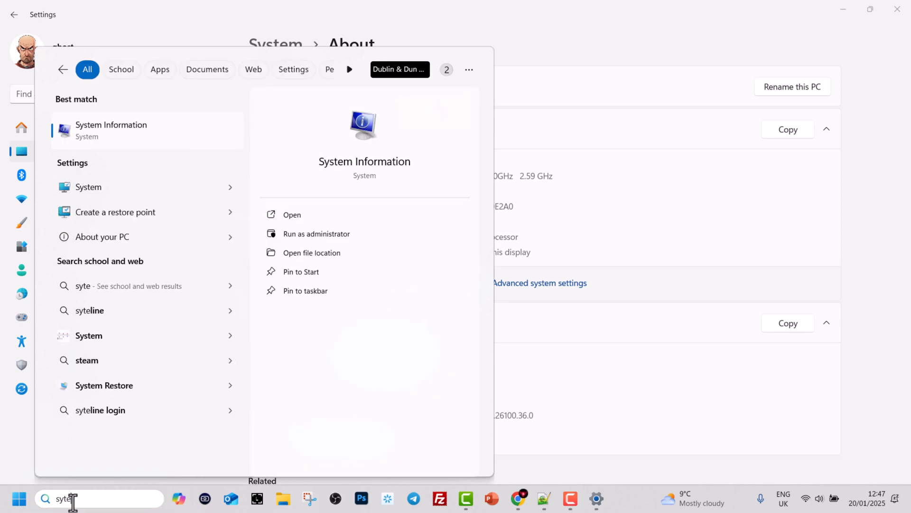
mouse_move(112, 136)
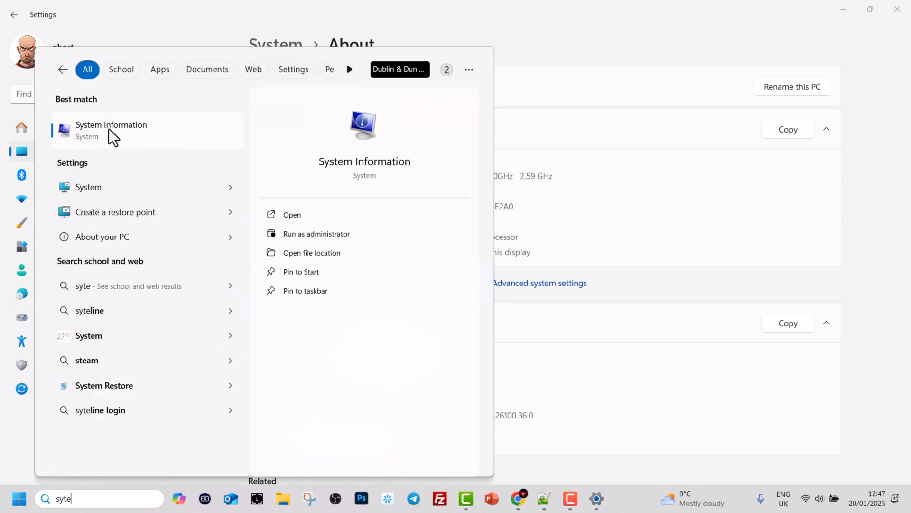
mouse_move(122, 136)
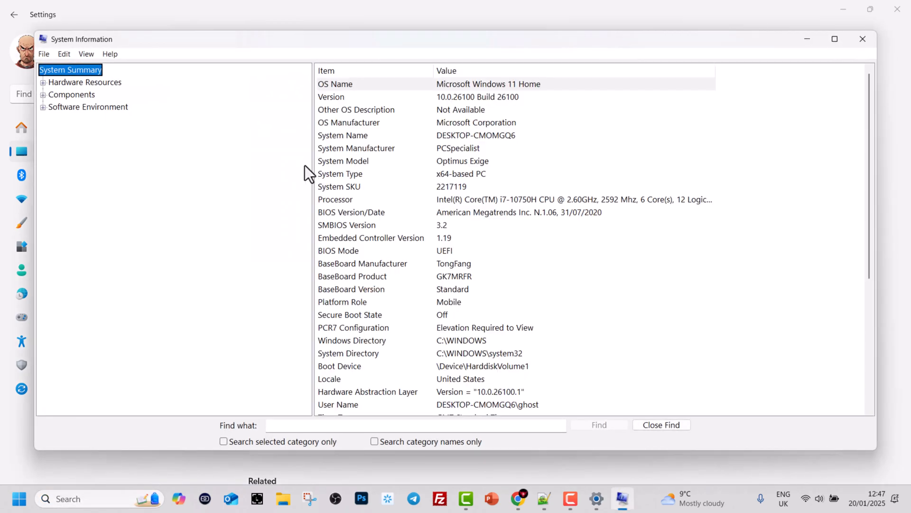
mouse_move(863, 39)
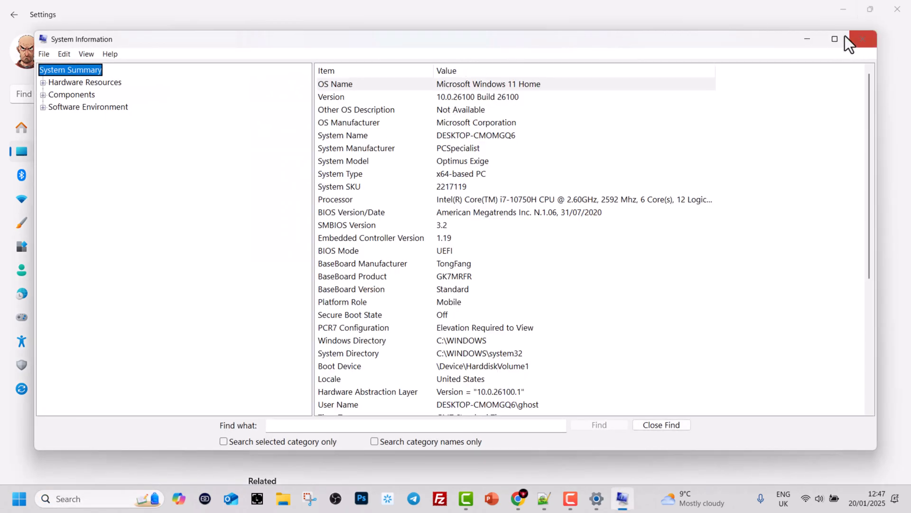
Step: Maximize System Information and review the System Type and Installed Physical Memory rows, expanding Hardware Resources
left_click(835, 39)
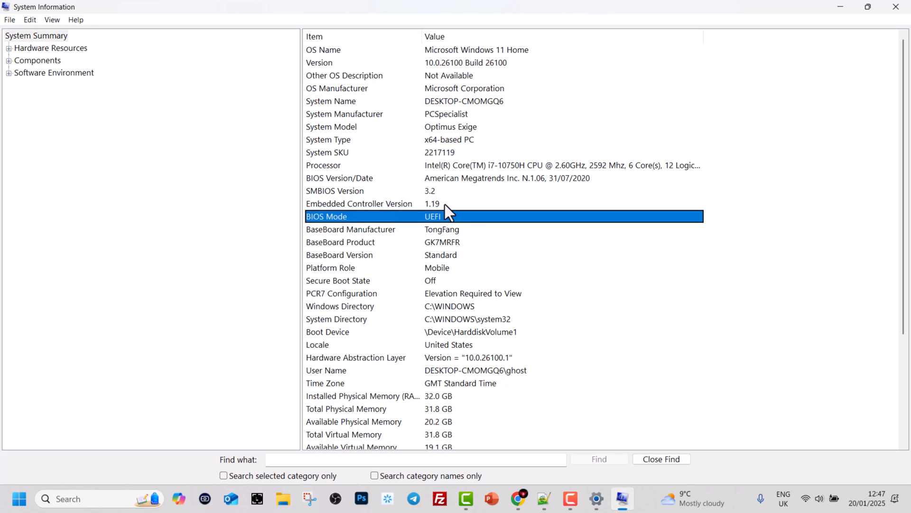
mouse_move(410, 145)
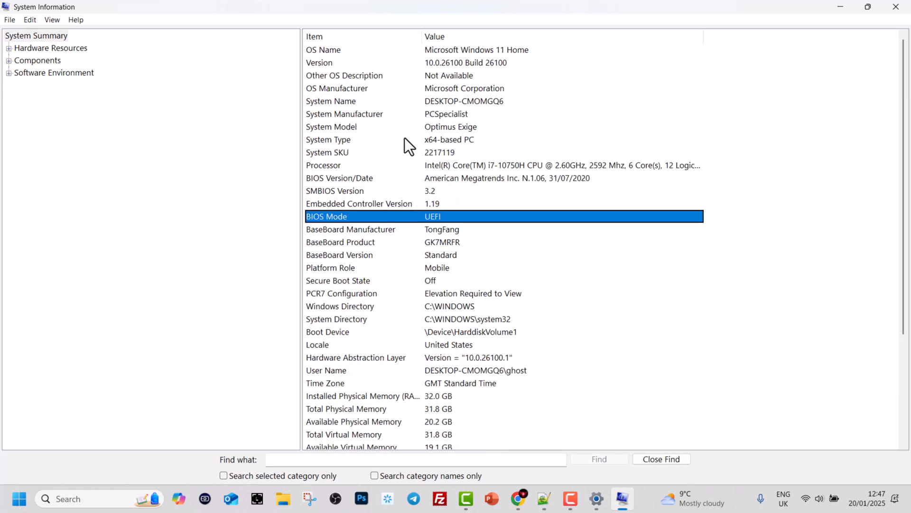
left_click(329, 139)
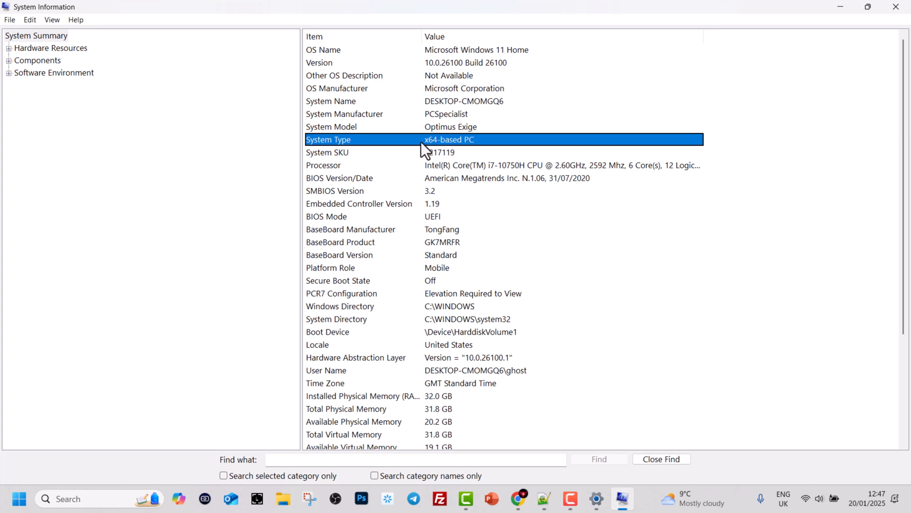
mouse_move(438, 152)
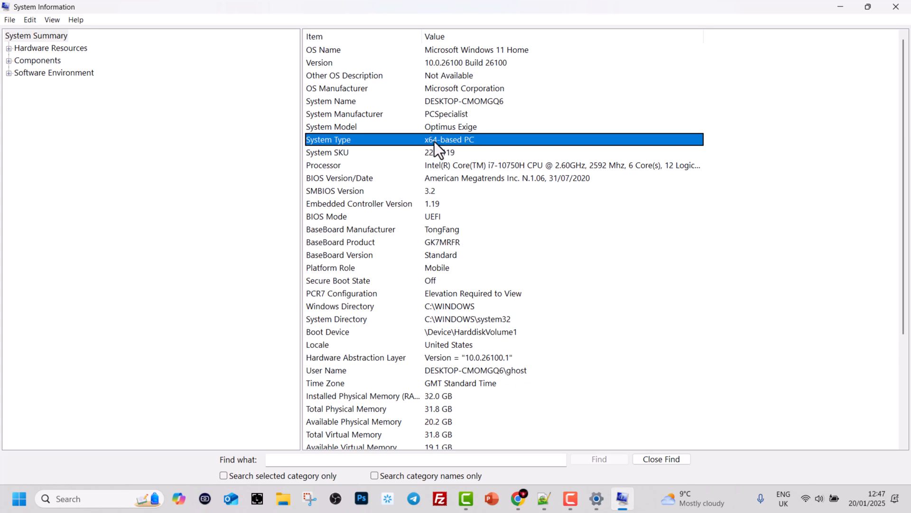
scroll("down", 3)
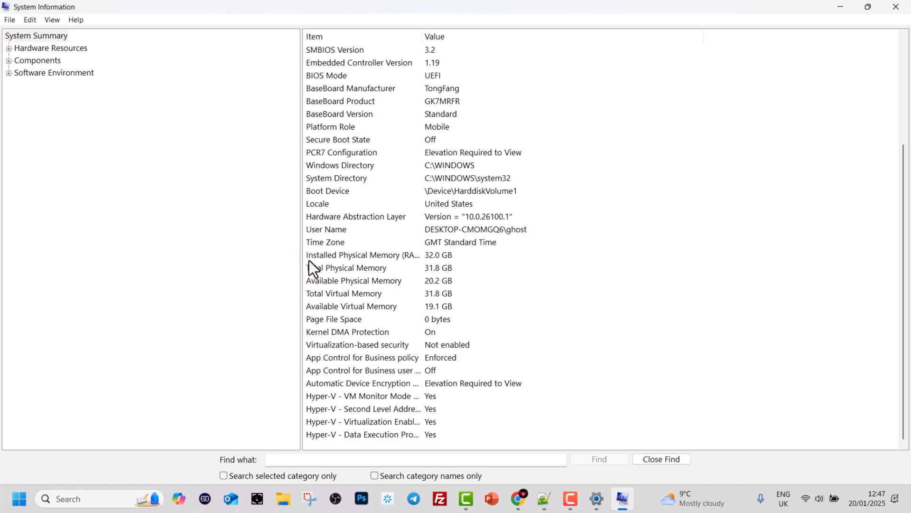
left_click(364, 254)
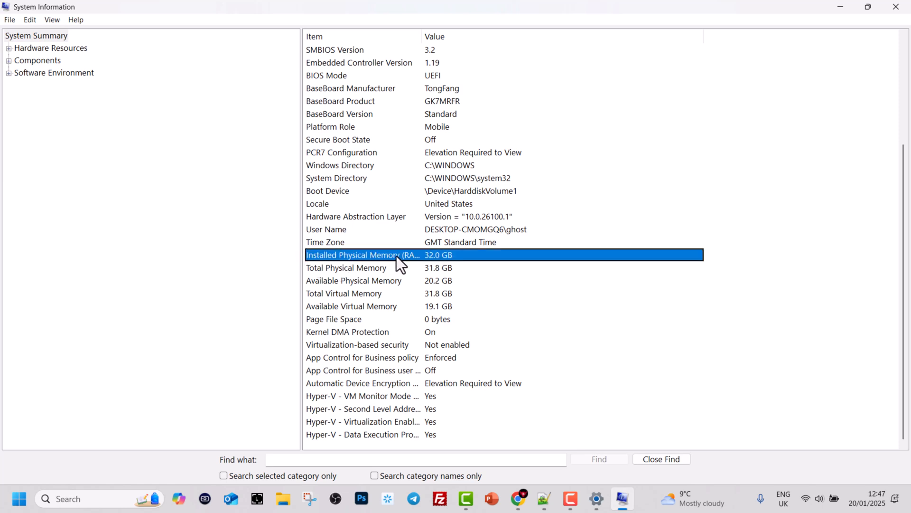
mouse_move(435, 268)
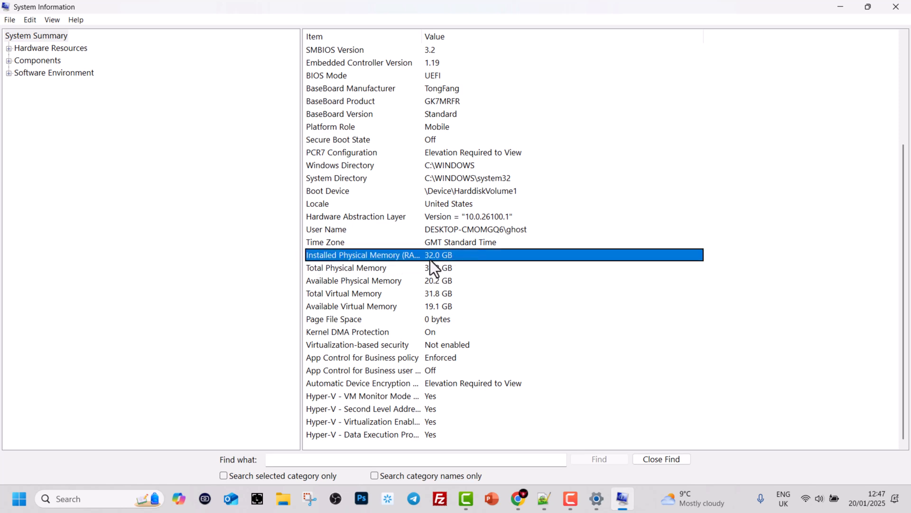
left_click(8, 48)
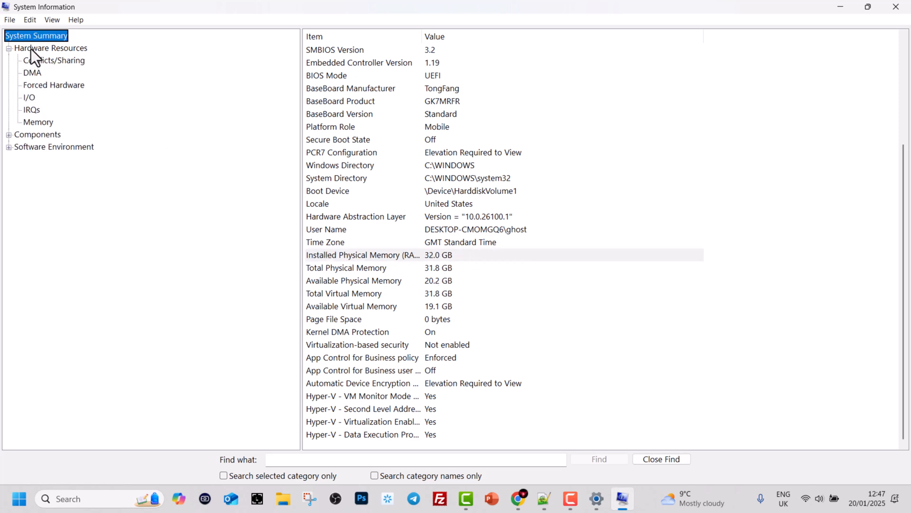
Step: Collapse Hardware Resources and view Running Tasks, then Services under Software Environment
left_click(9, 47)
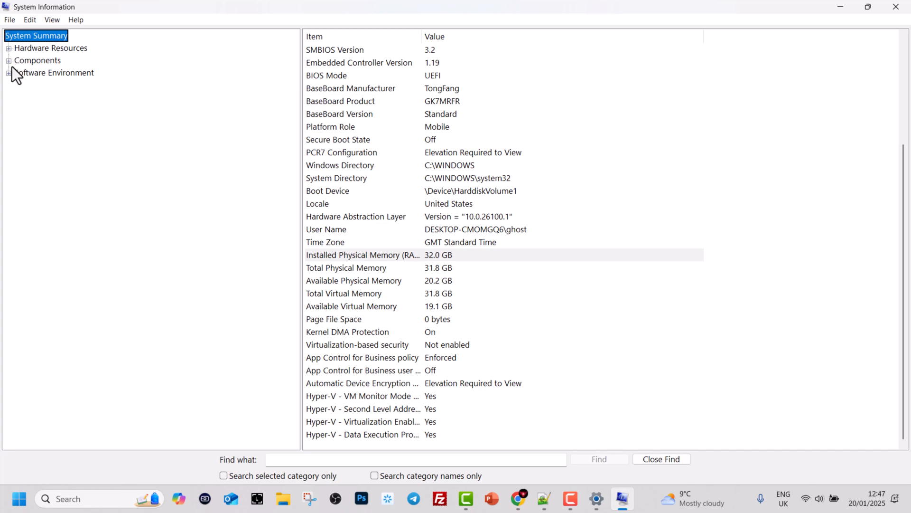
mouse_move(12, 80)
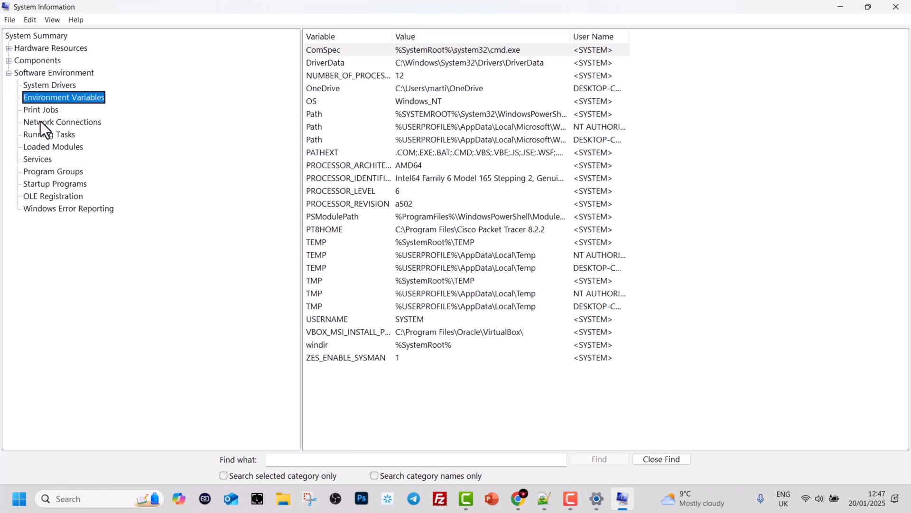
left_click(48, 134)
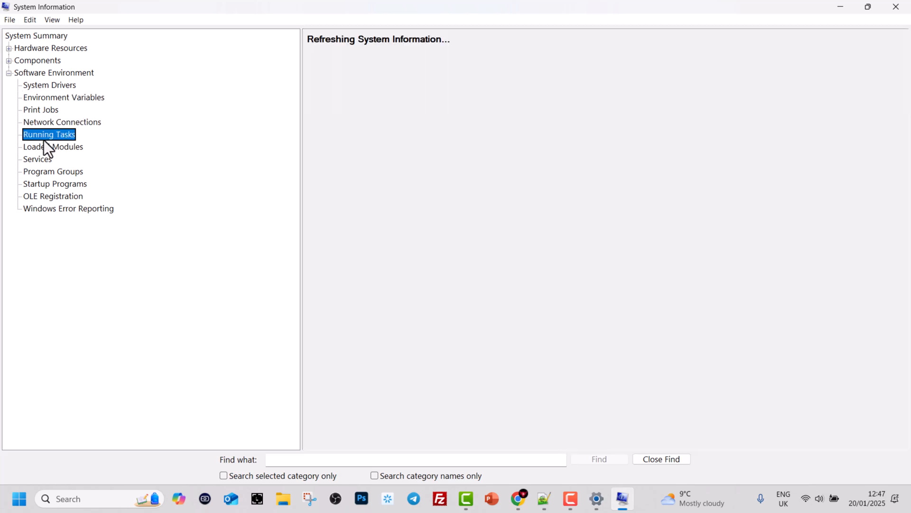
left_click(37, 158)
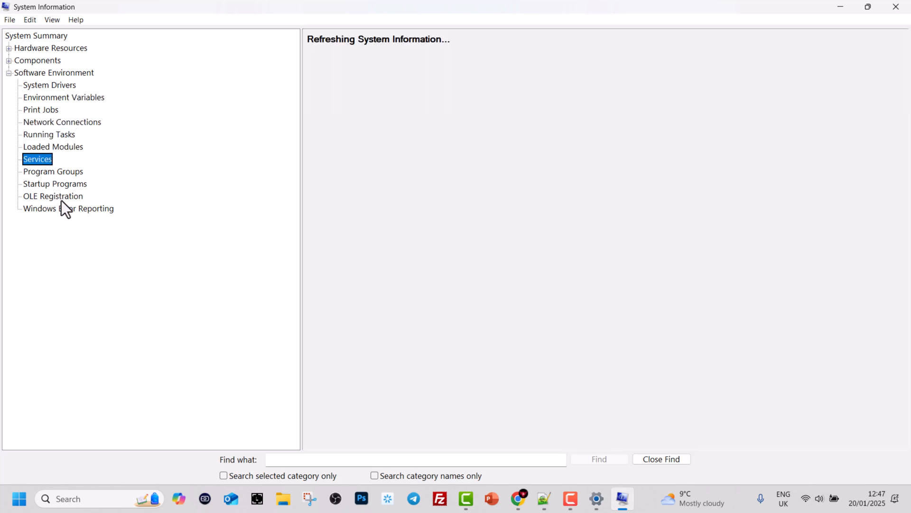